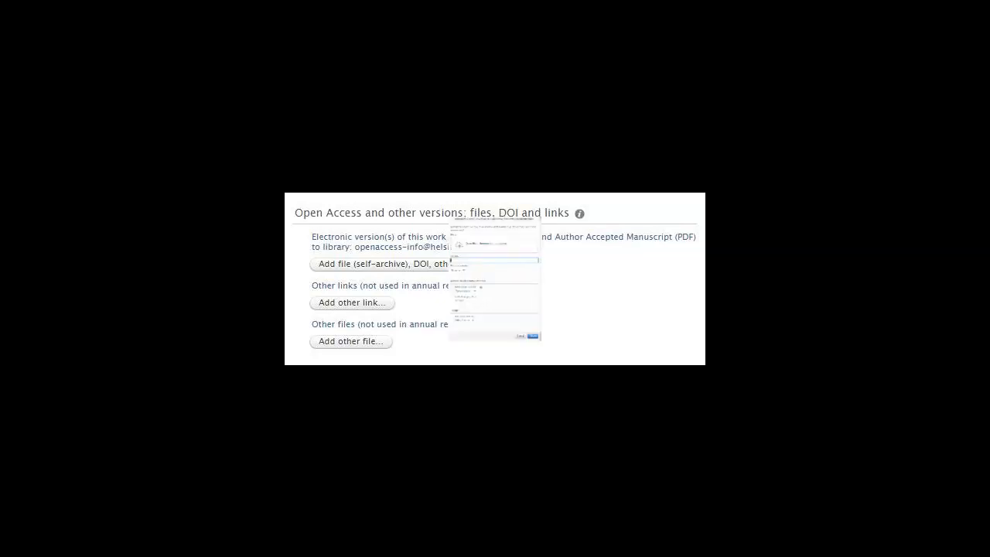
# Start attaching the final published version's DOI via the Add DOI form.
pyautogui.click(380, 263)
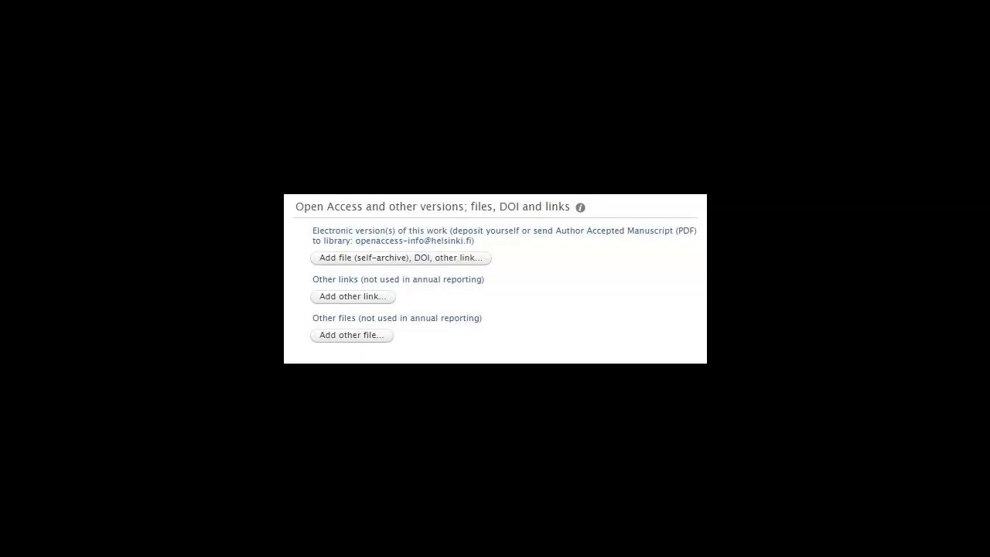
pyautogui.click(399, 257)
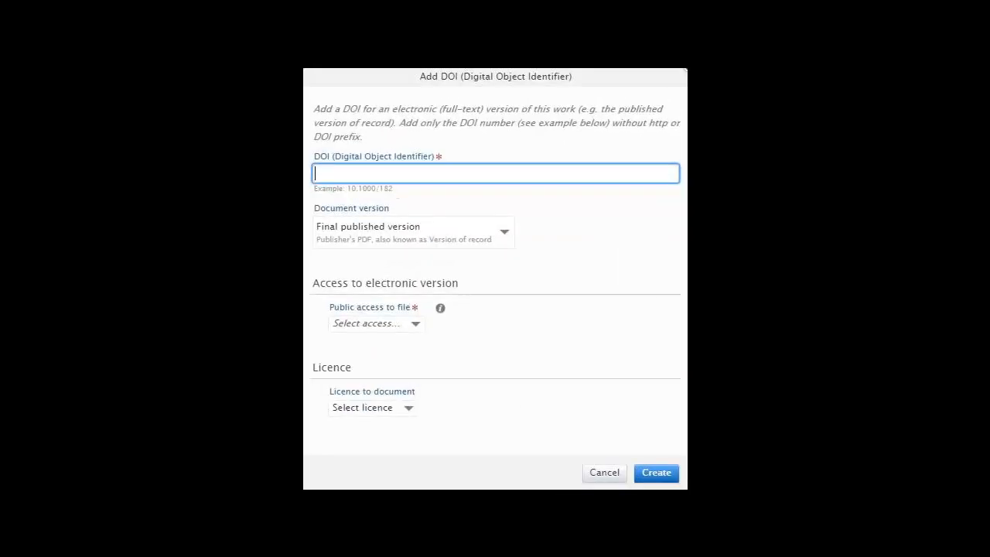